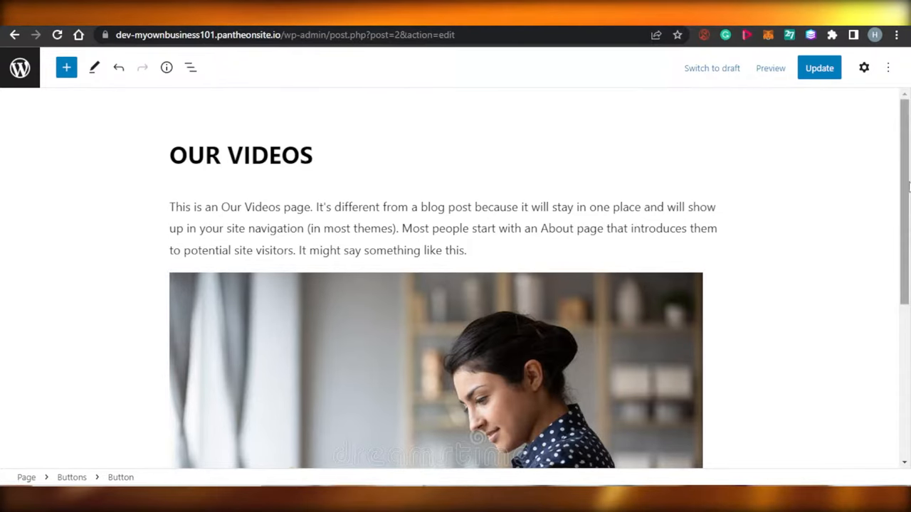
pyautogui.scroll(-3)
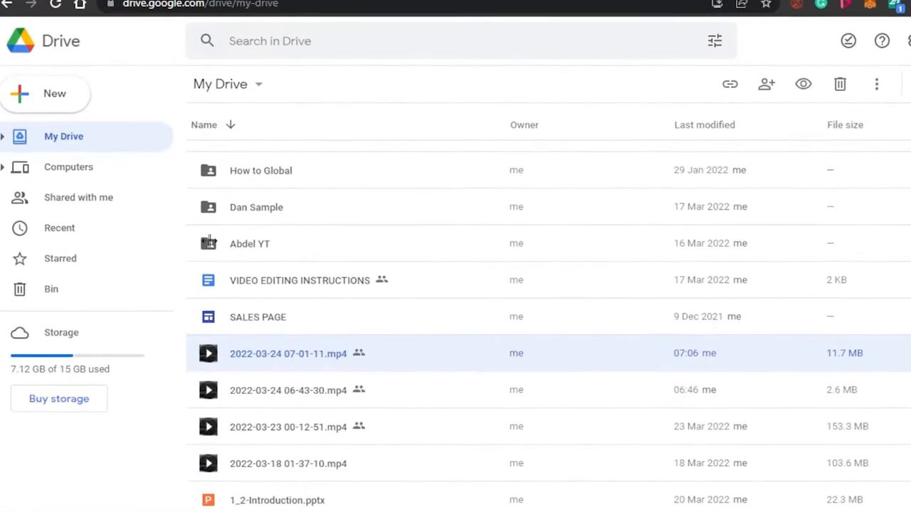
pyautogui.moveTo(270, 363)
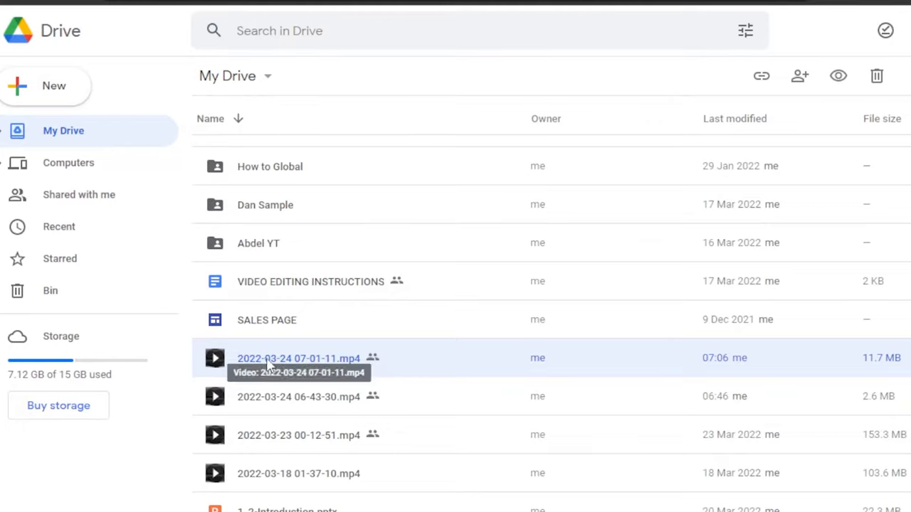
pyautogui.moveTo(267, 366)
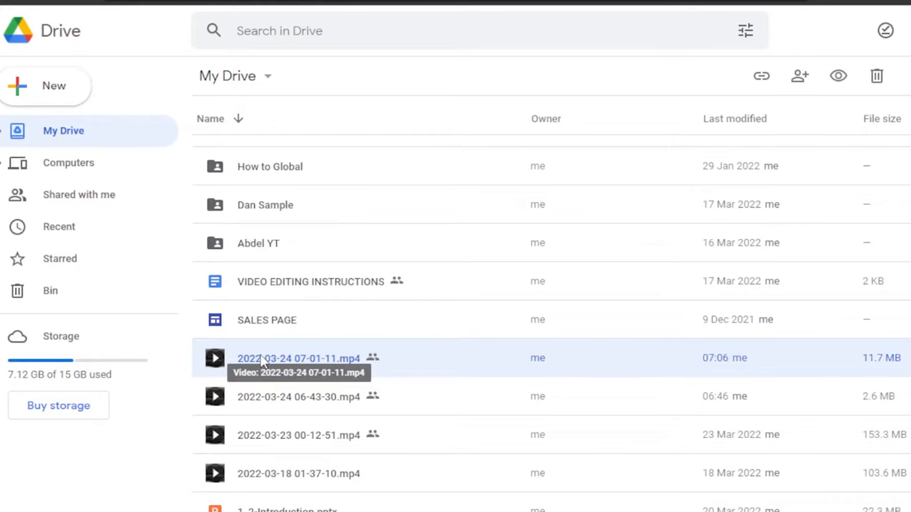
pyautogui.rightClick(299, 359)
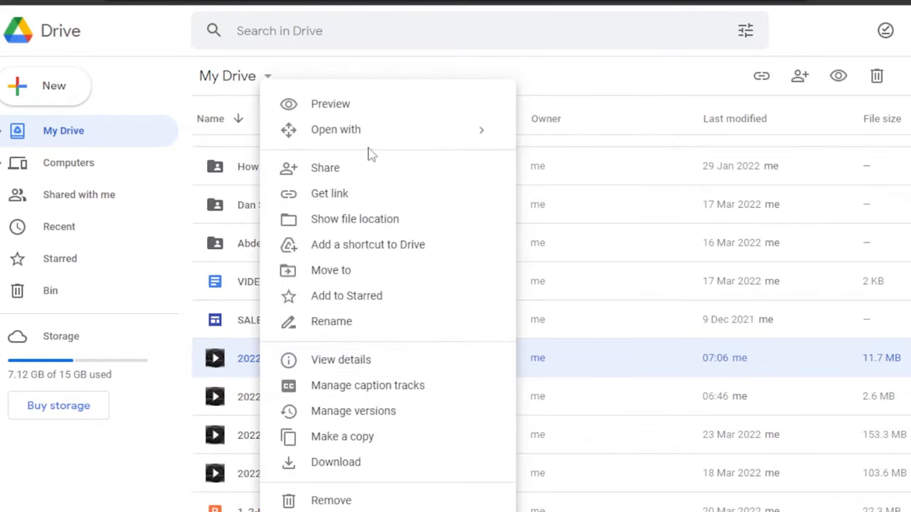
pyautogui.moveTo(356, 171)
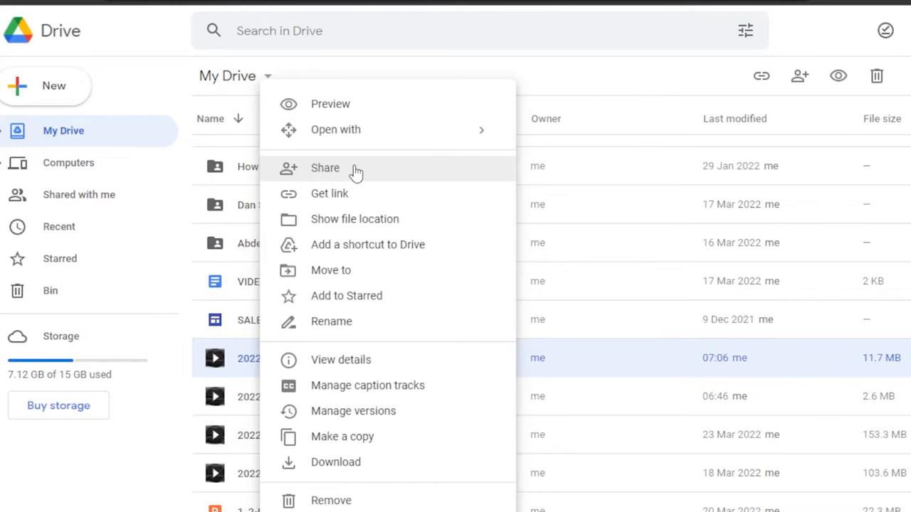
pyautogui.click(325, 168)
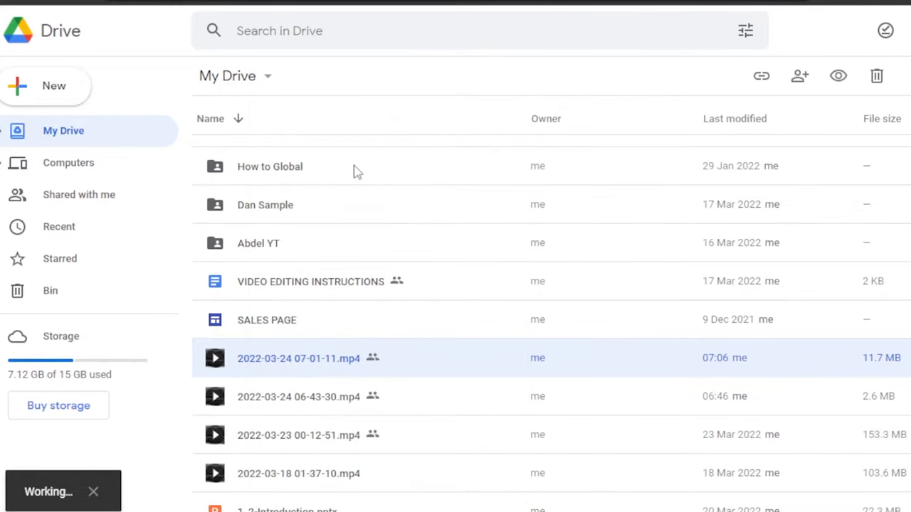
# Step: Set link sharing to 'Anyone with the link' as Editor and close the share dialog
pyautogui.click(798, 76)
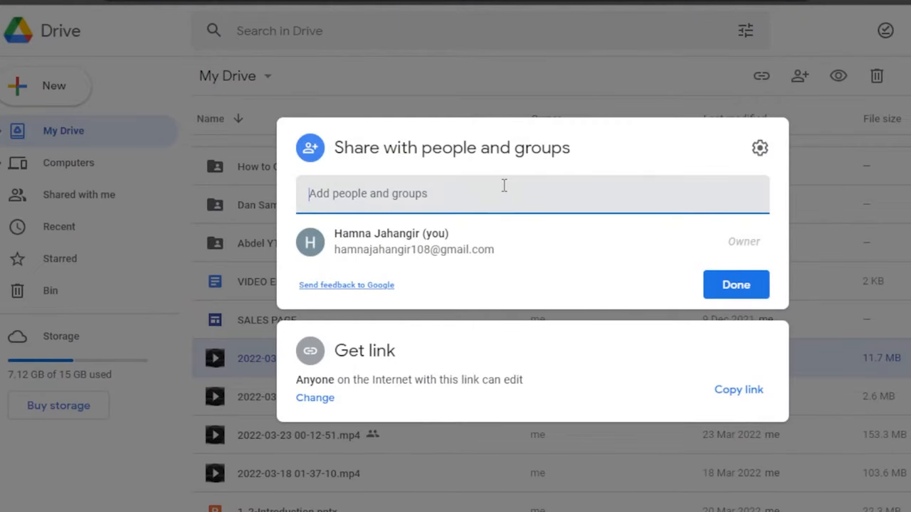
pyautogui.moveTo(345, 376)
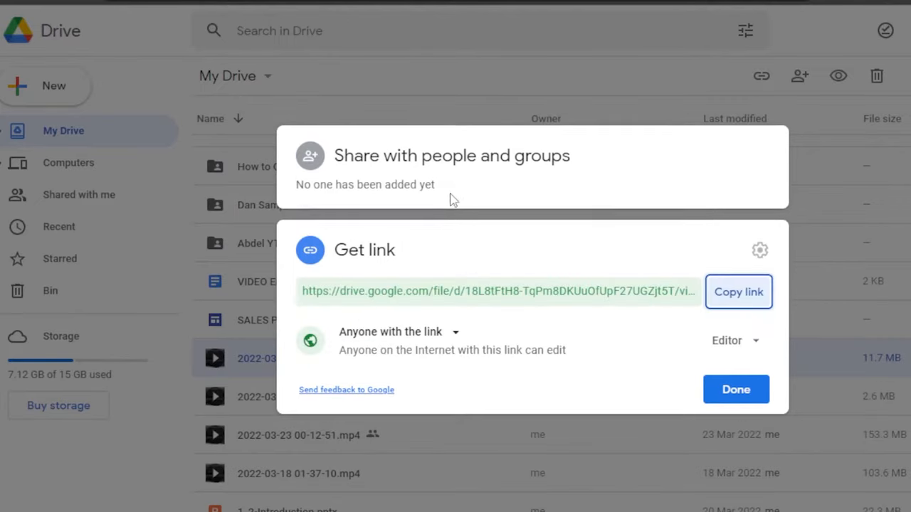
pyautogui.moveTo(451, 342)
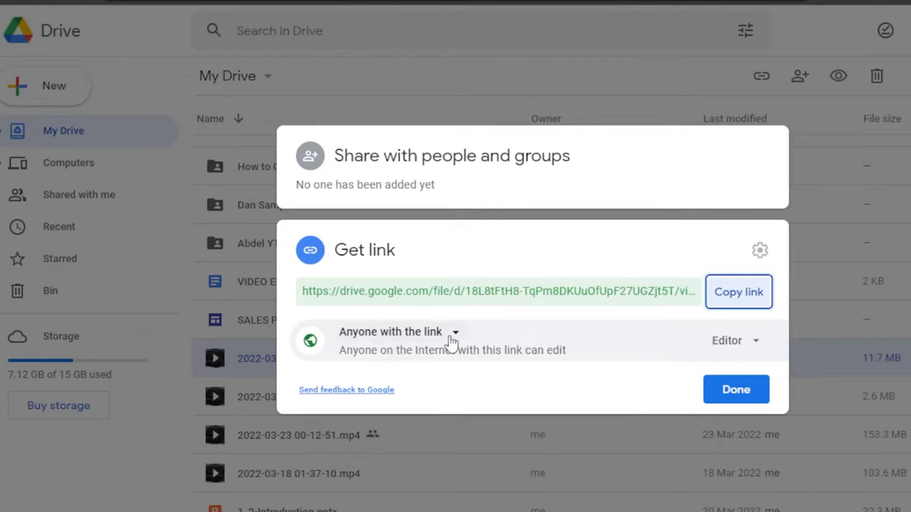
pyautogui.click(456, 332)
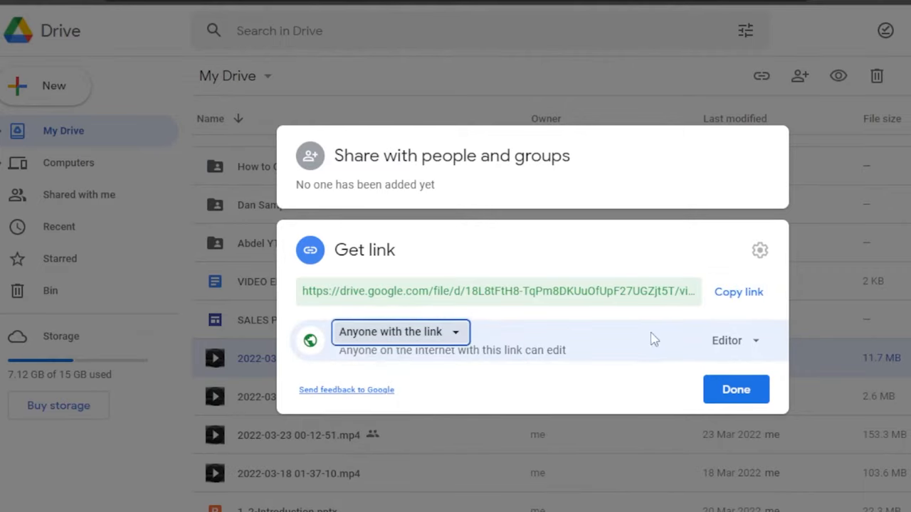
pyautogui.click(736, 340)
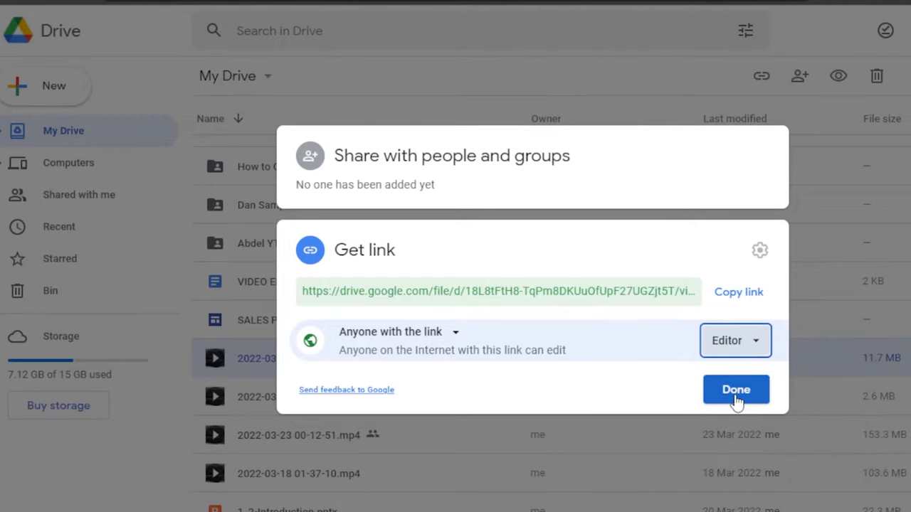
pyautogui.click(735, 389)
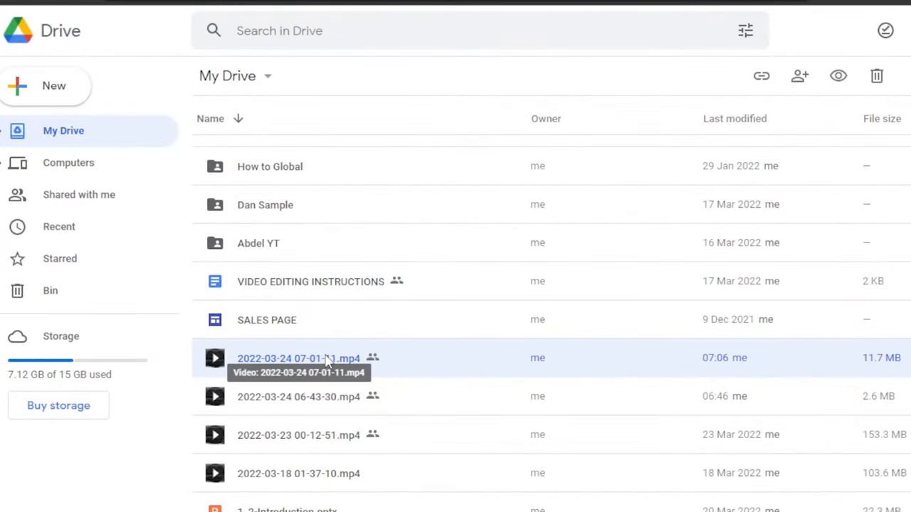
# Step: Preview the video and review its share-with-people settings without changing them
pyautogui.doubleClick(298, 358)
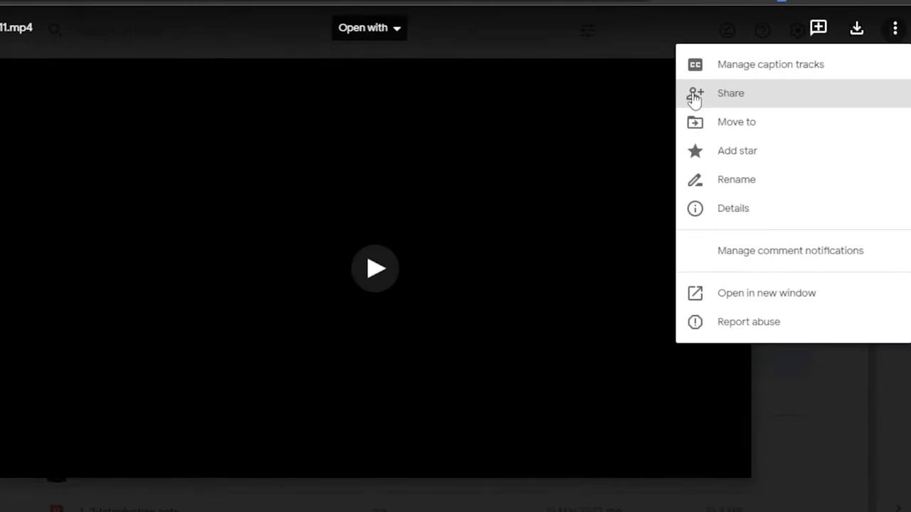
pyautogui.click(731, 94)
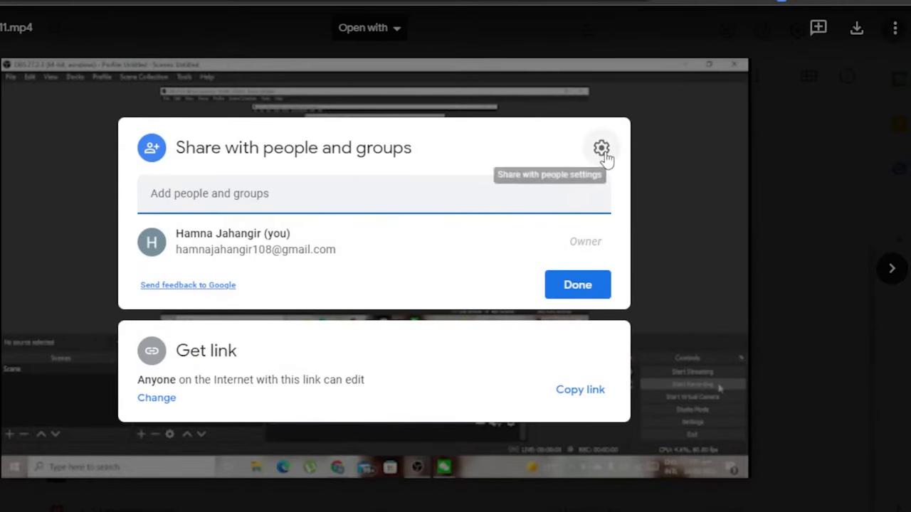
pyautogui.click(601, 147)
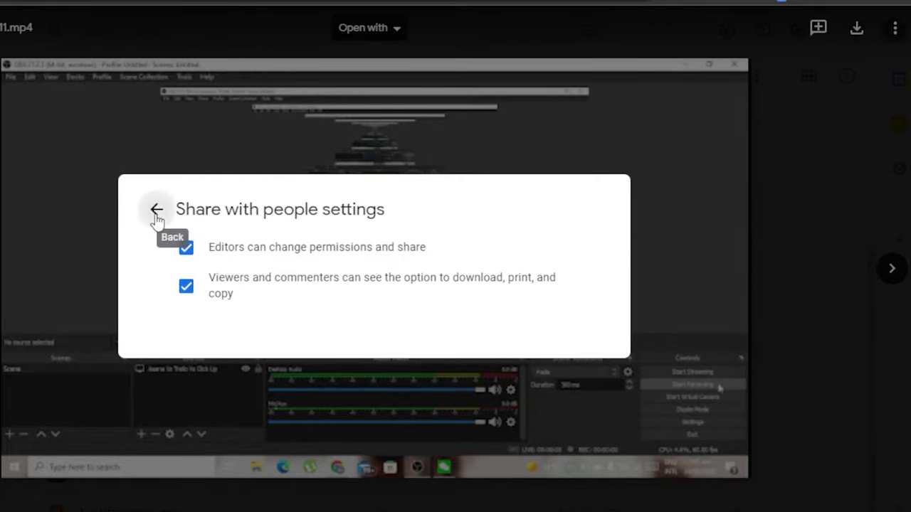
pyautogui.click(896, 27)
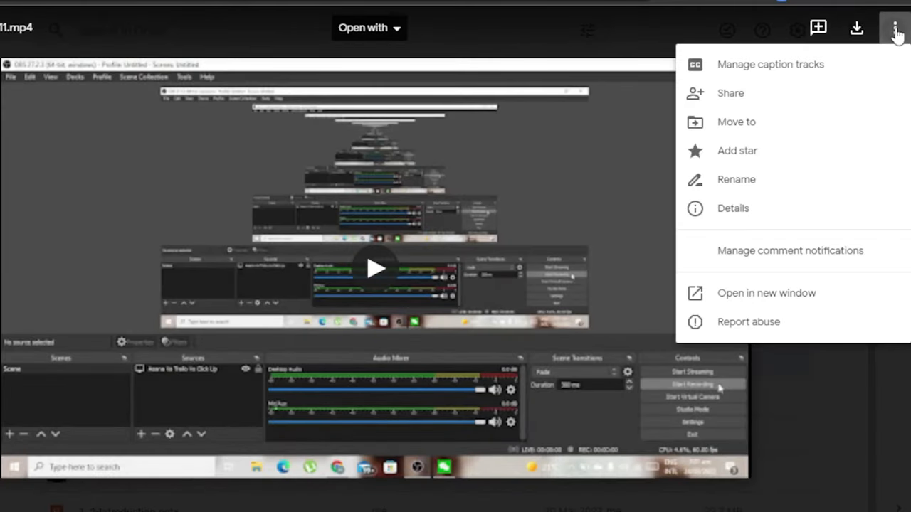
pyautogui.moveTo(717, 304)
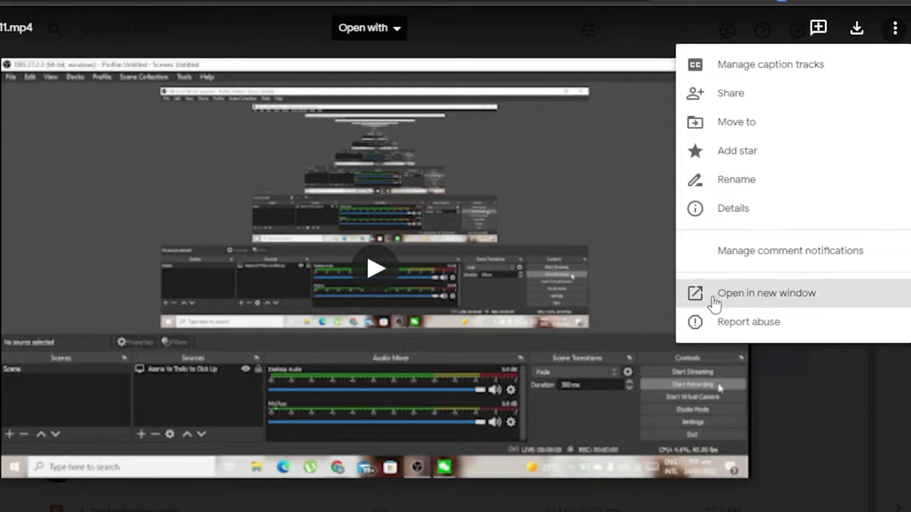
# Step: Open the video in a new window and copy its iframe embed code
pyautogui.click(765, 294)
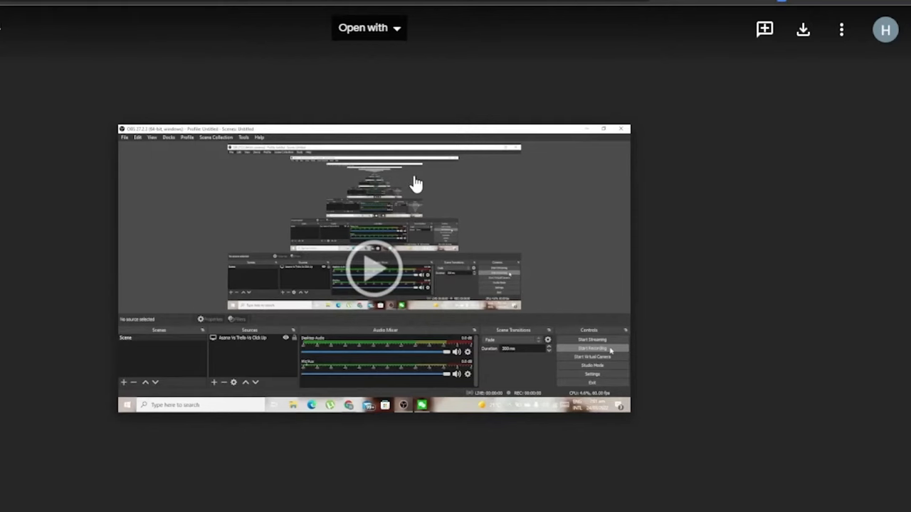
pyautogui.moveTo(841, 29)
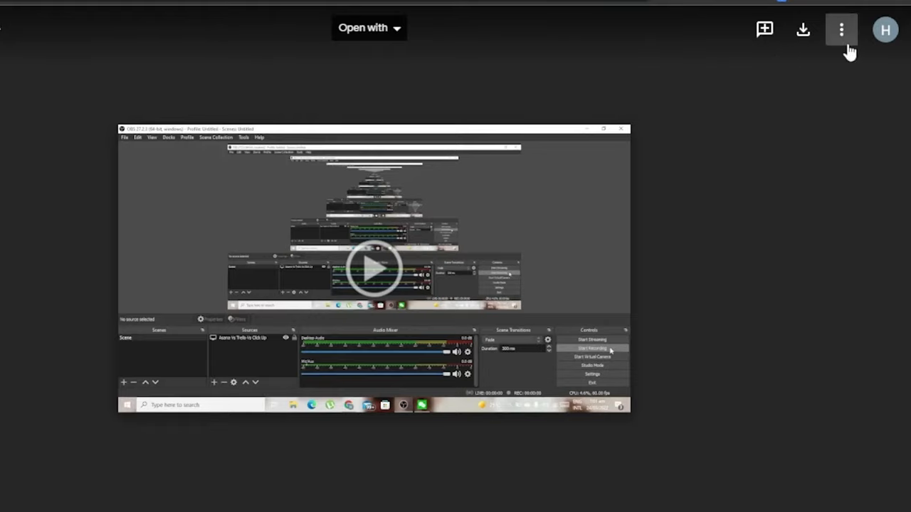
pyautogui.click(842, 29)
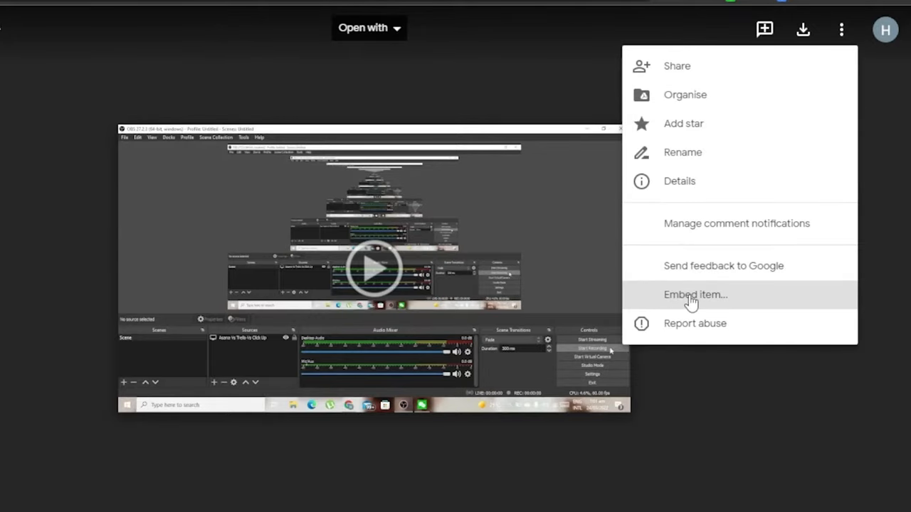
pyautogui.click(695, 295)
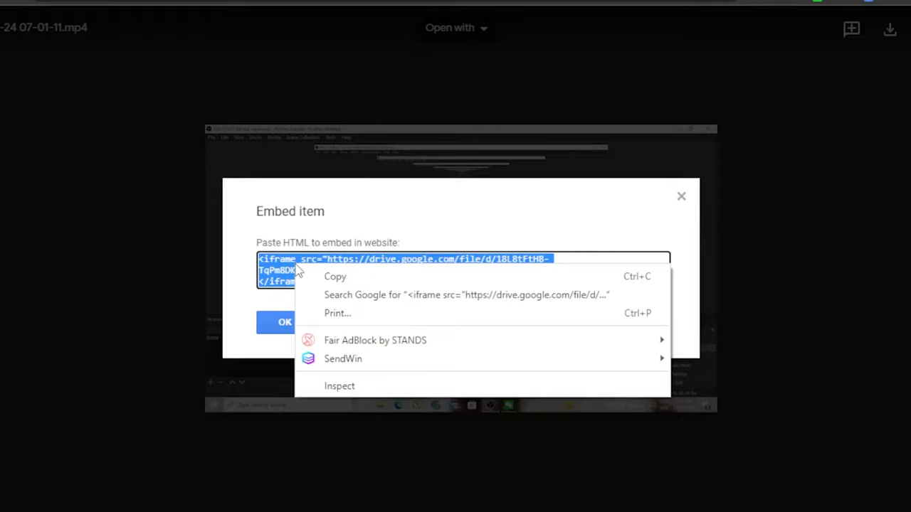
pyautogui.click(345, 276)
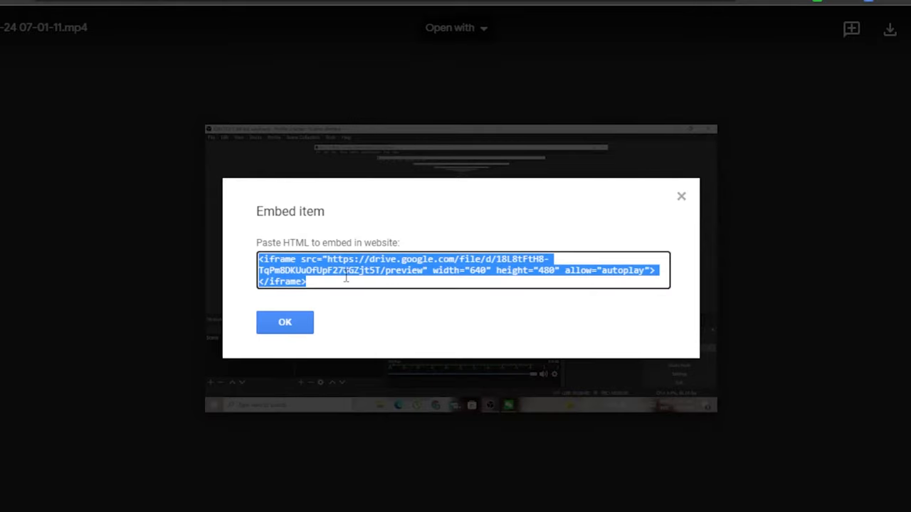
pyautogui.moveTo(211, 276)
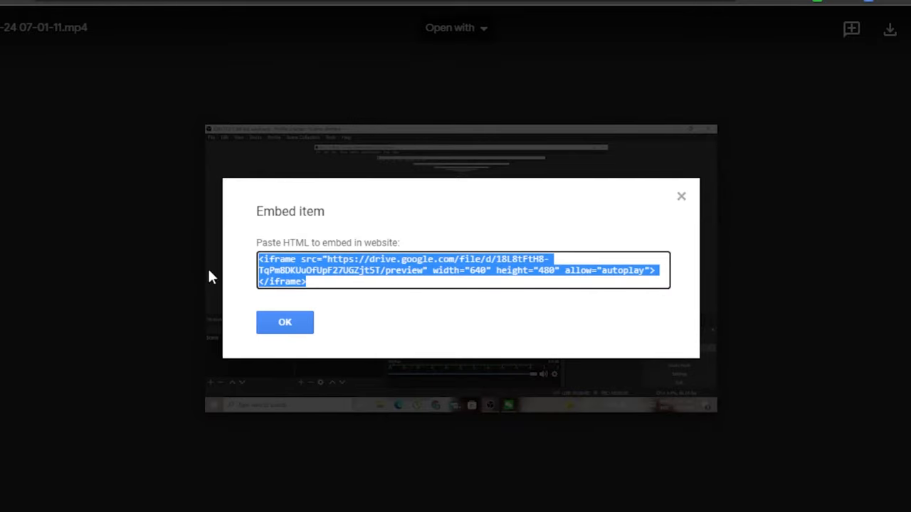
pyautogui.click(284, 322)
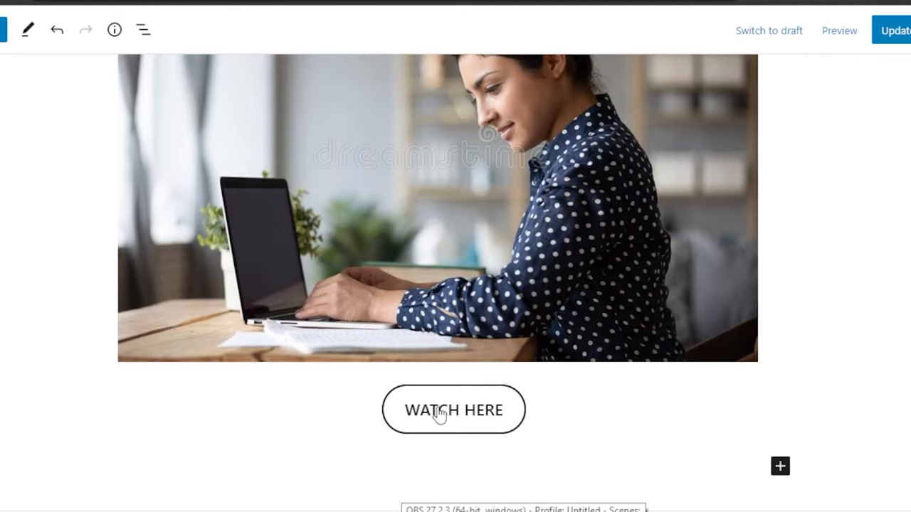
pyautogui.moveTo(342, 367)
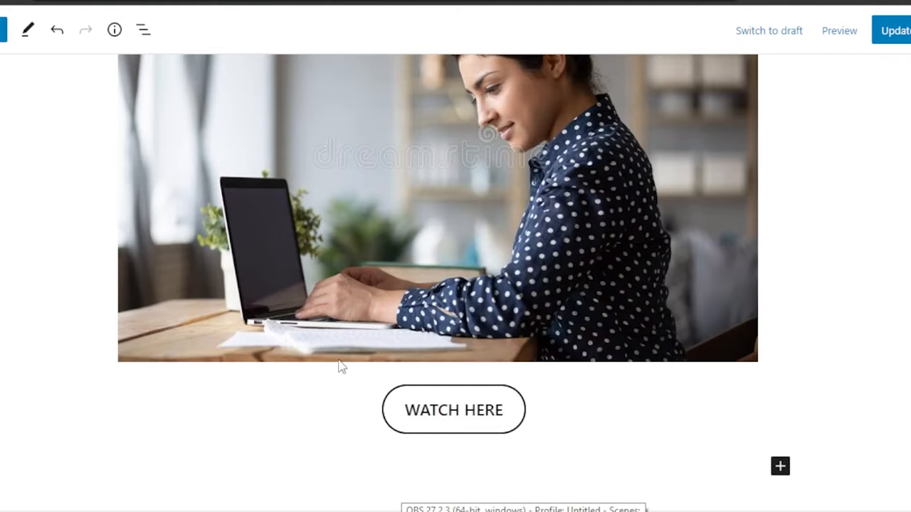
# Step: Select the WATCH HERE button below the photo and begin adding its link
pyautogui.click(338, 357)
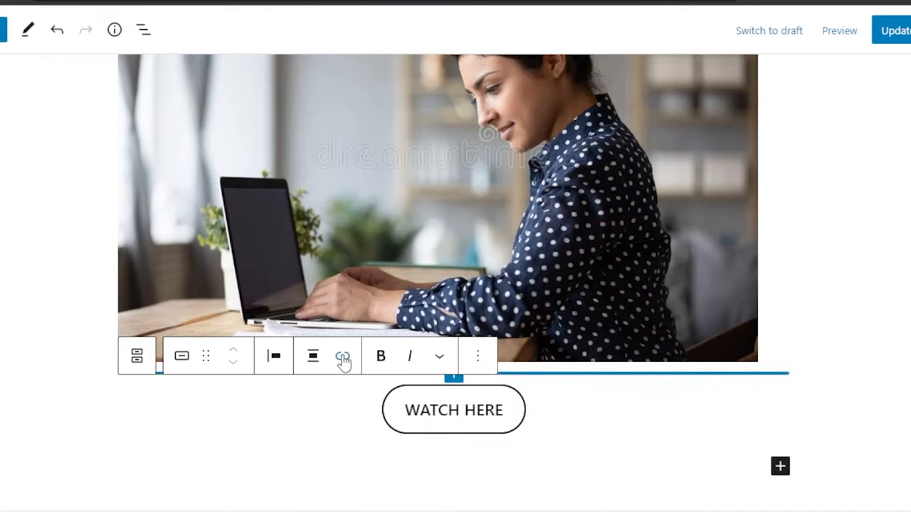
pyautogui.click(797, 269)
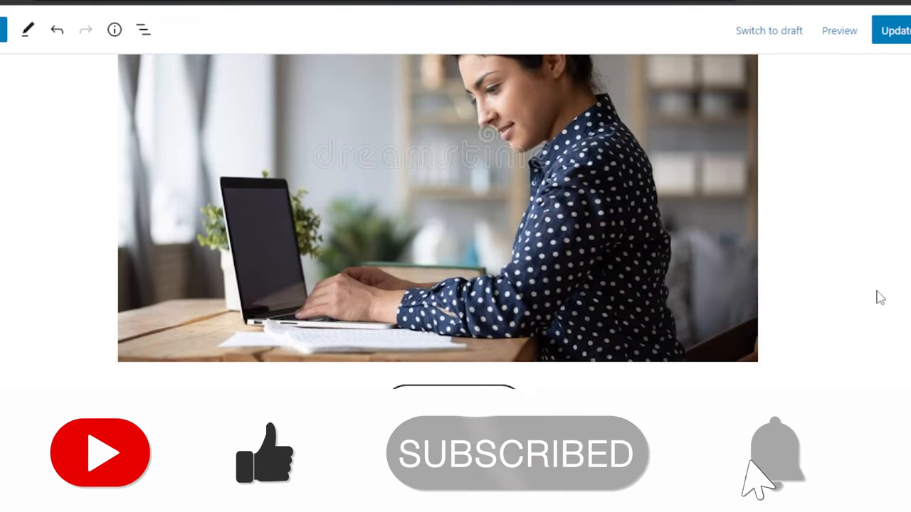
pyautogui.click(774, 464)
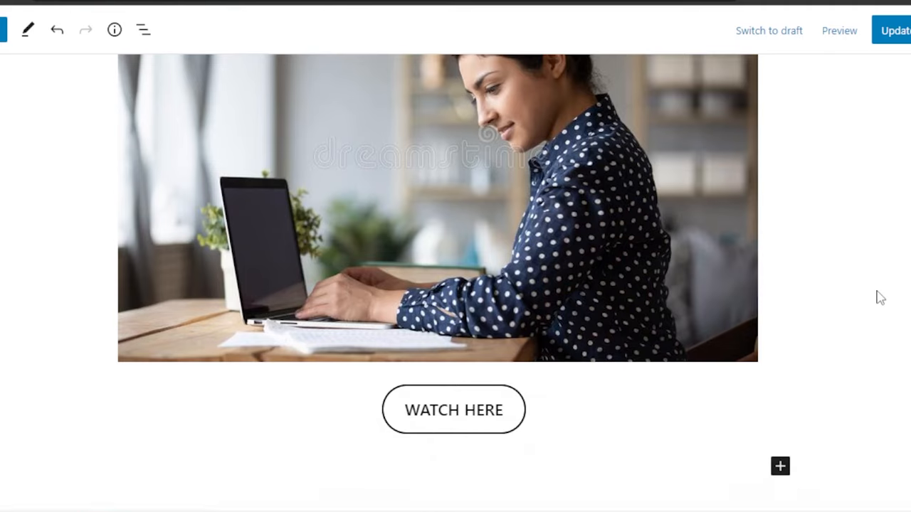
pyautogui.moveTo(523, 407)
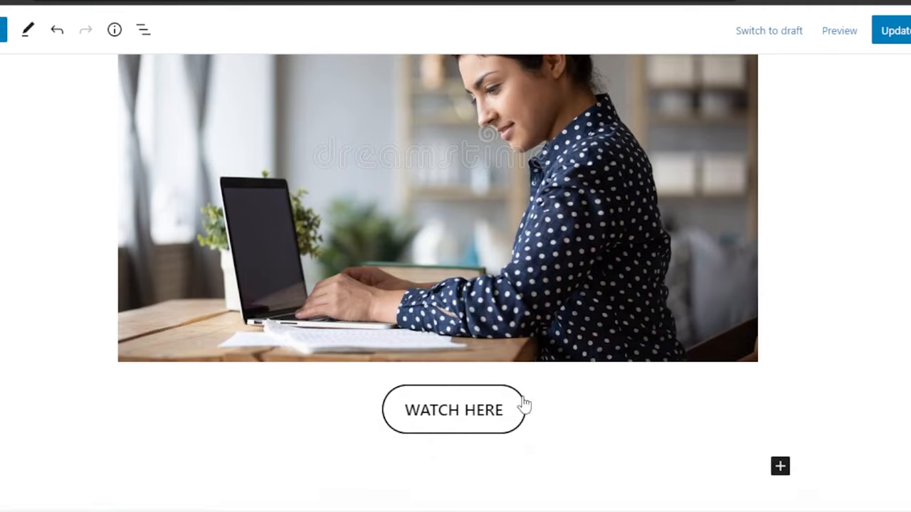